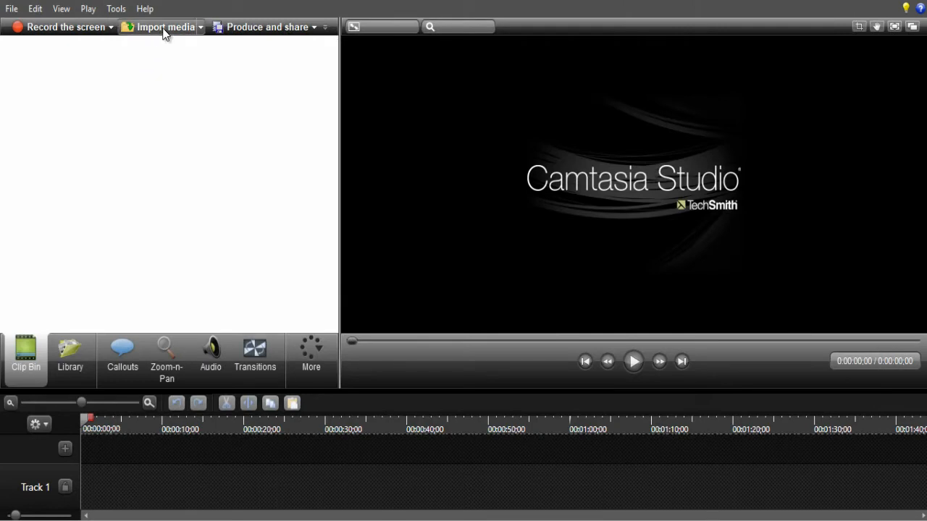
# - Import the sky image 58329 and the green-screen clip Fly - 14100 from Downloads into the clip bin
pyautogui.click(160, 26)
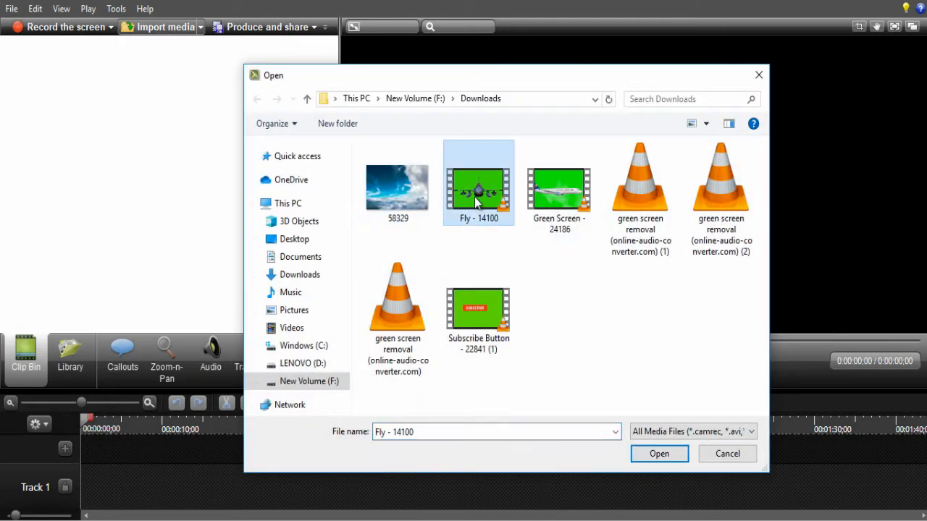
pyautogui.click(396, 182)
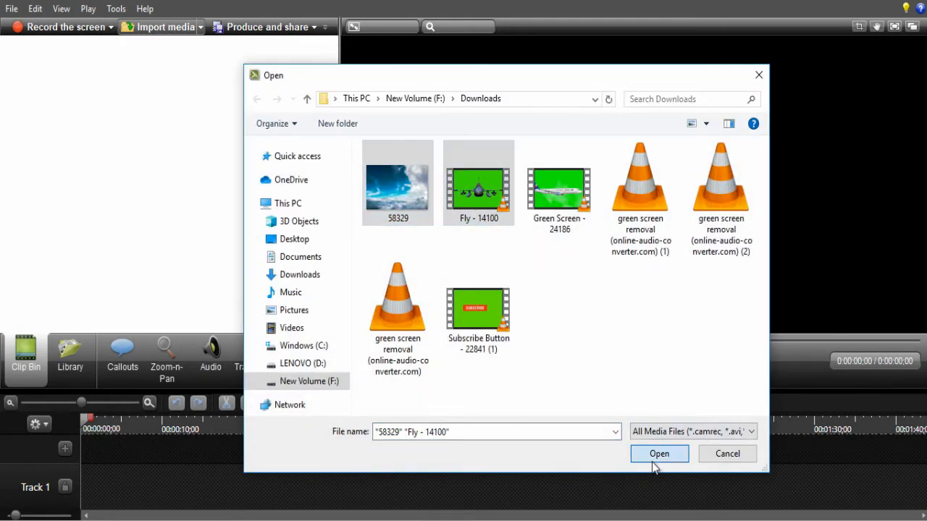
pyautogui.click(659, 454)
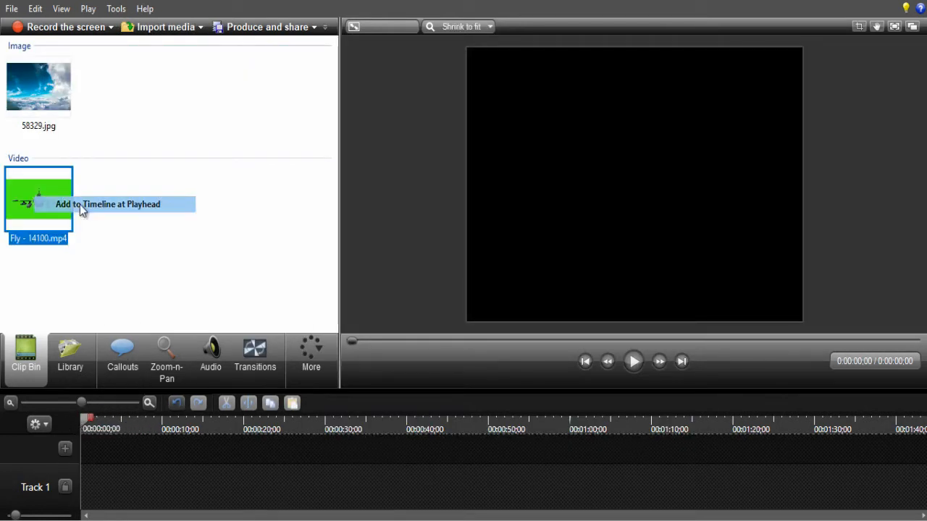
# - Add the Fly - 14100 jet clip to the timeline at the playhead with 1280 x 720 editing dimensions
pyautogui.click(108, 202)
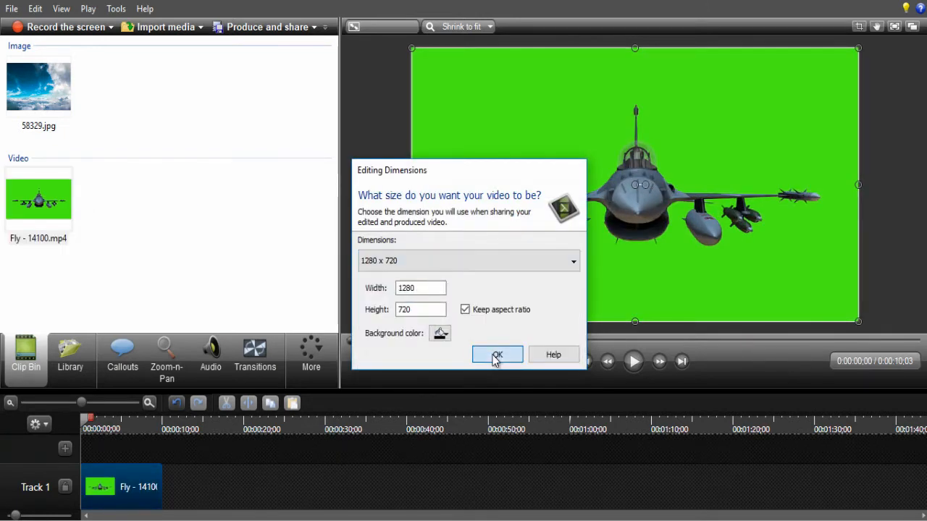
pyautogui.click(498, 355)
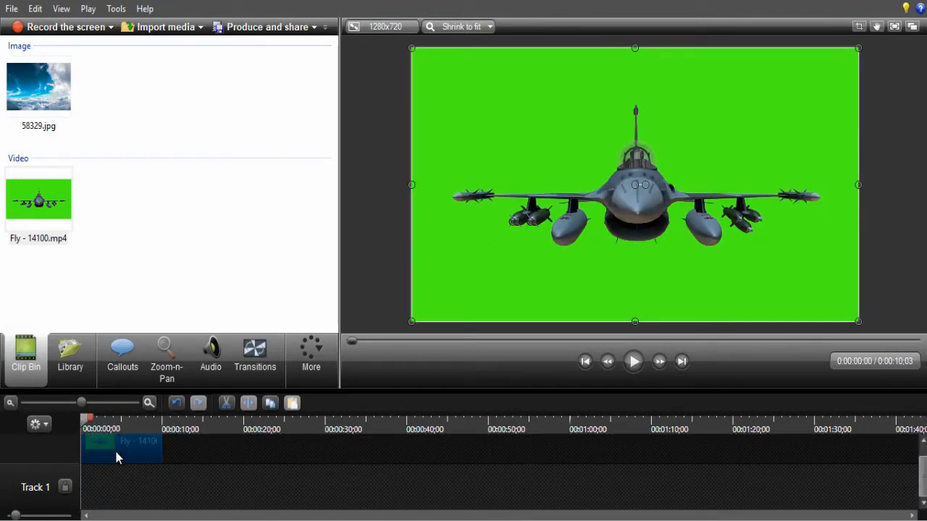
# - Place sky image 58329 on Track 1 lined up beneath the jet clip on Track 2
pyautogui.click(38, 85)
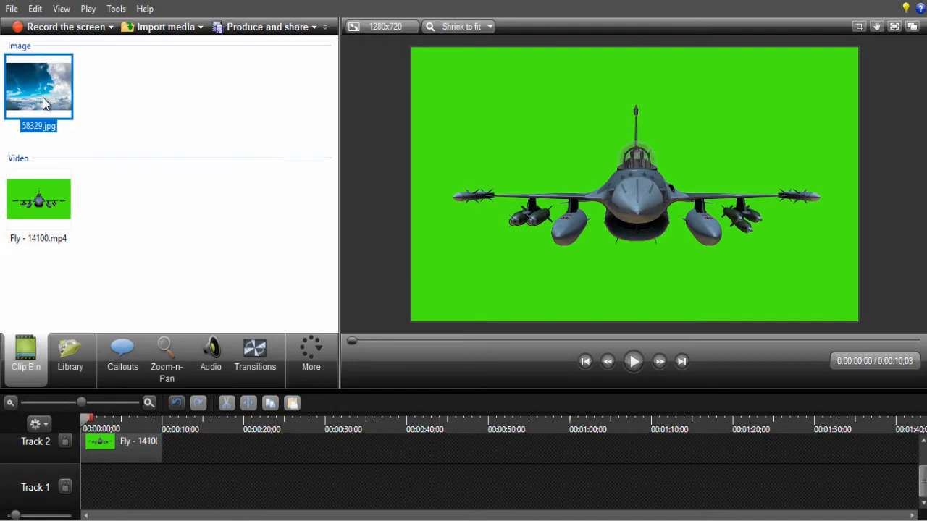
pyautogui.moveTo(38, 87); pyautogui.dragTo(254, 487)
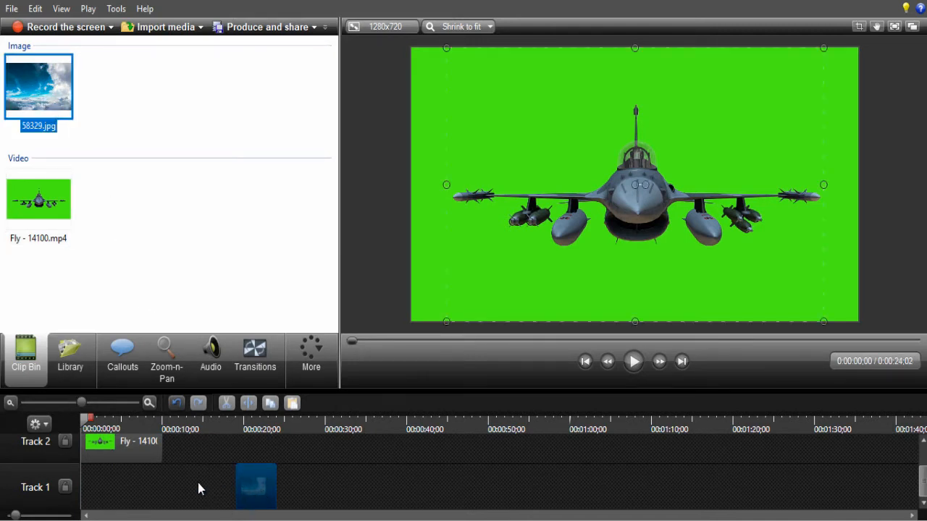
pyautogui.moveTo(254, 487); pyautogui.dragTo(100, 487)
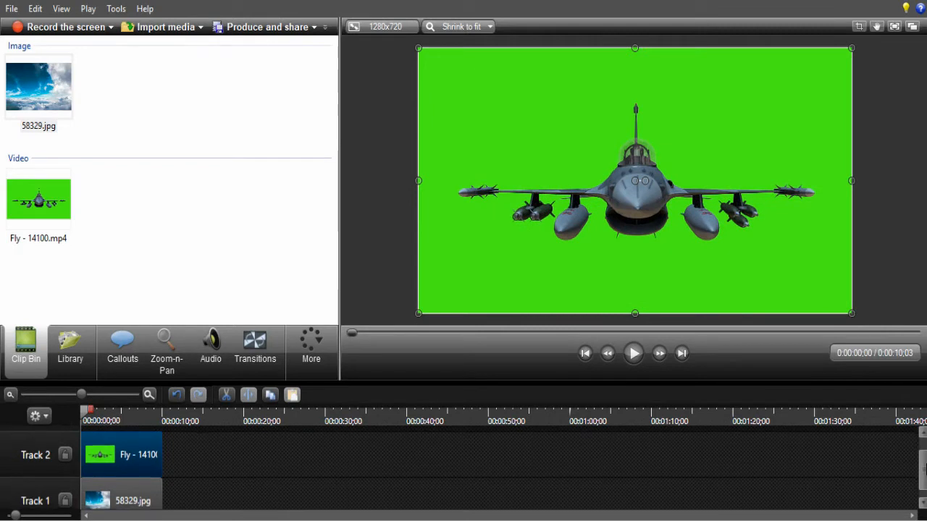
pyautogui.click(121, 454)
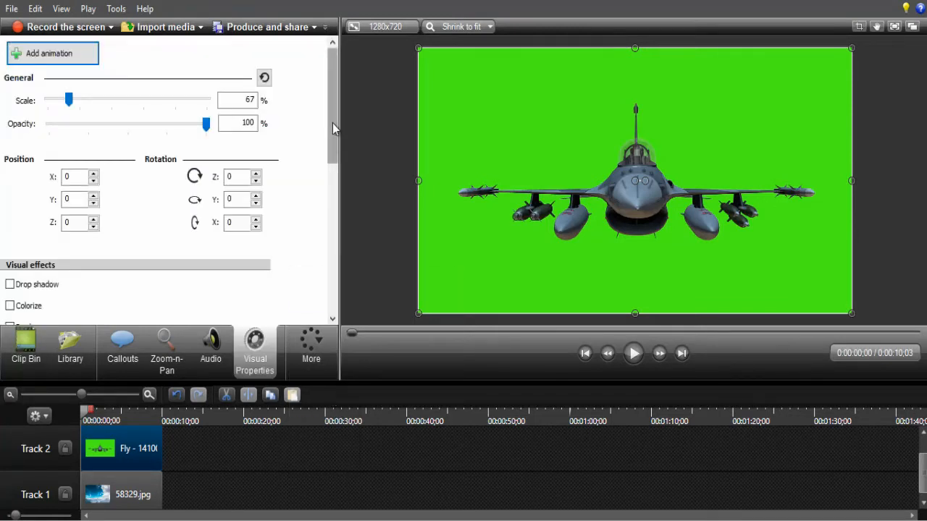
# - Enable the Remove a color effect in the jet clip's Visual Properties and reach its colour choices
pyautogui.scroll(-3)
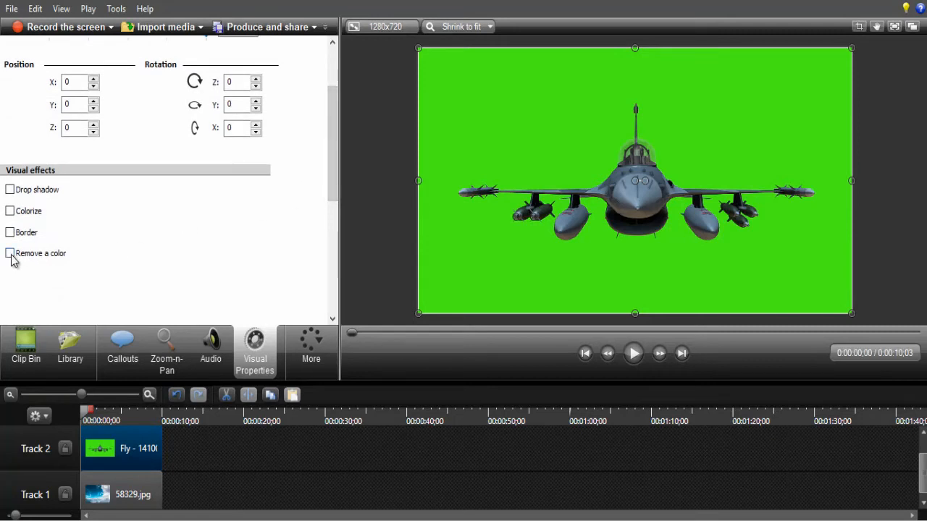
pyautogui.click(10, 252)
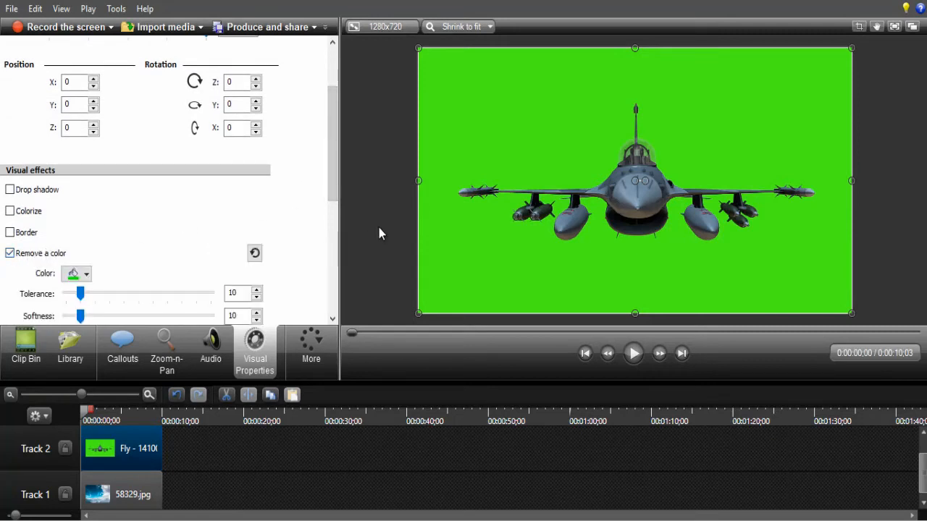
pyautogui.scroll(-3)
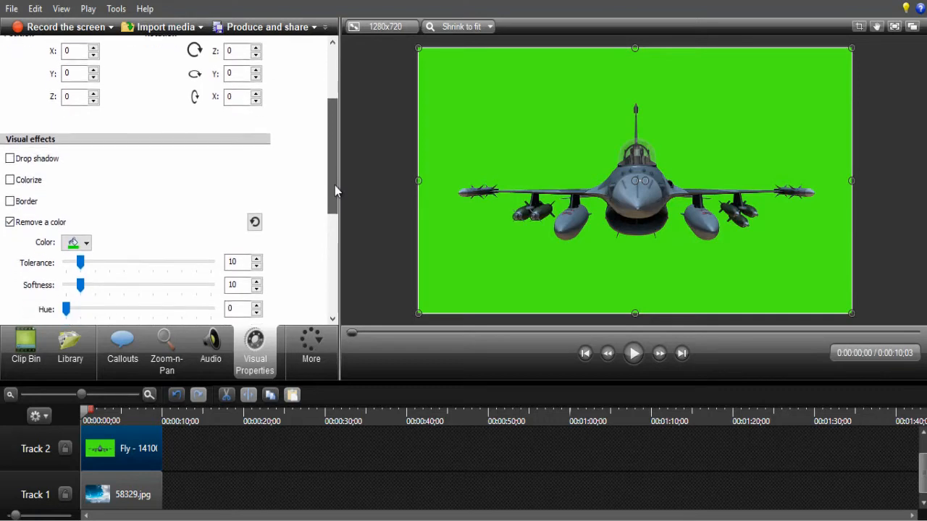
pyautogui.scroll(-3)
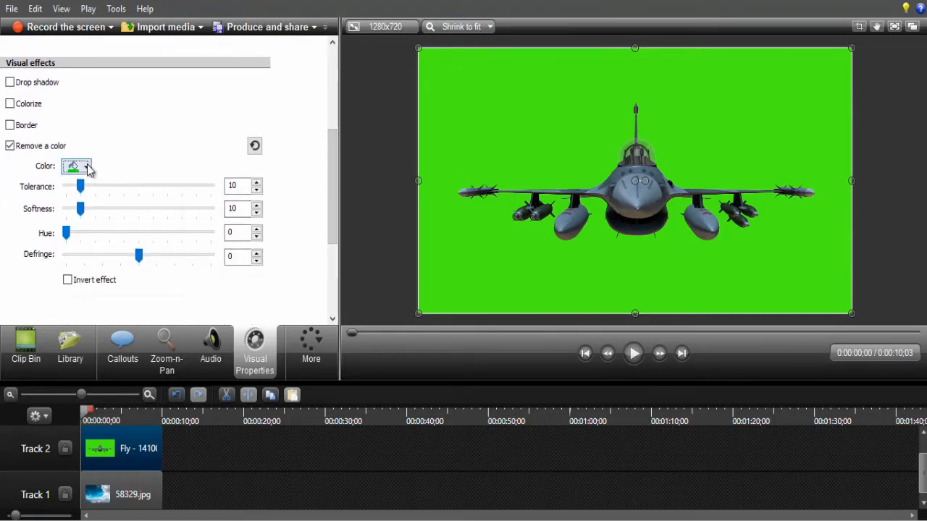
pyautogui.click(85, 165)
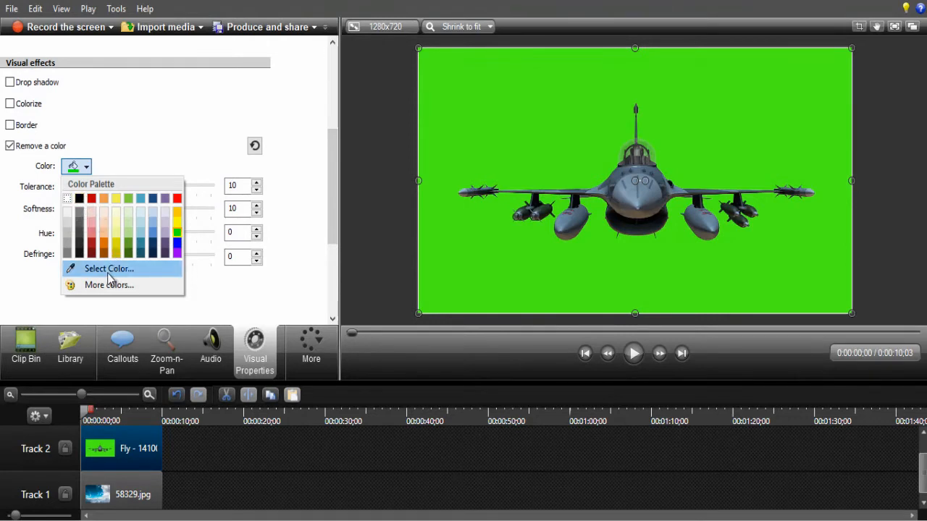
# - Sample the green background in the preview with the eyedropper so the sky shows behind the jet
pyautogui.click(109, 268)
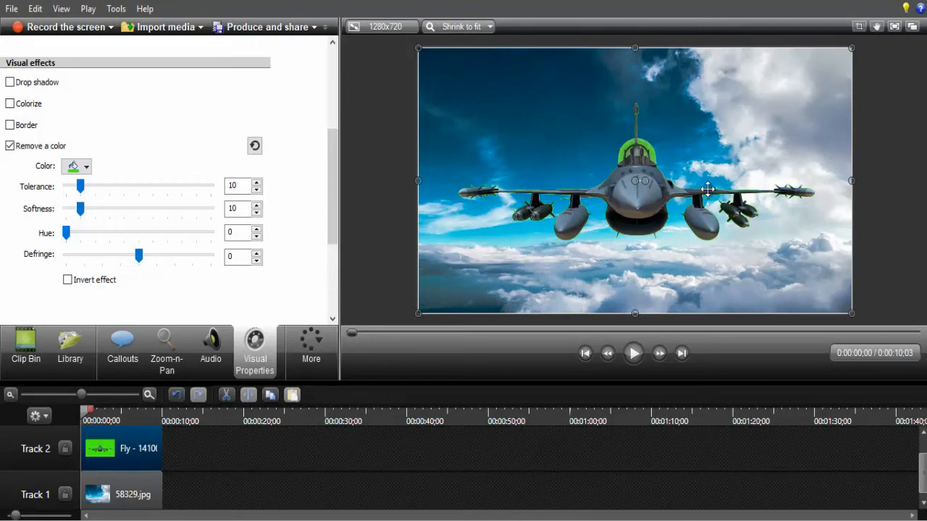
pyautogui.moveTo(644, 158)
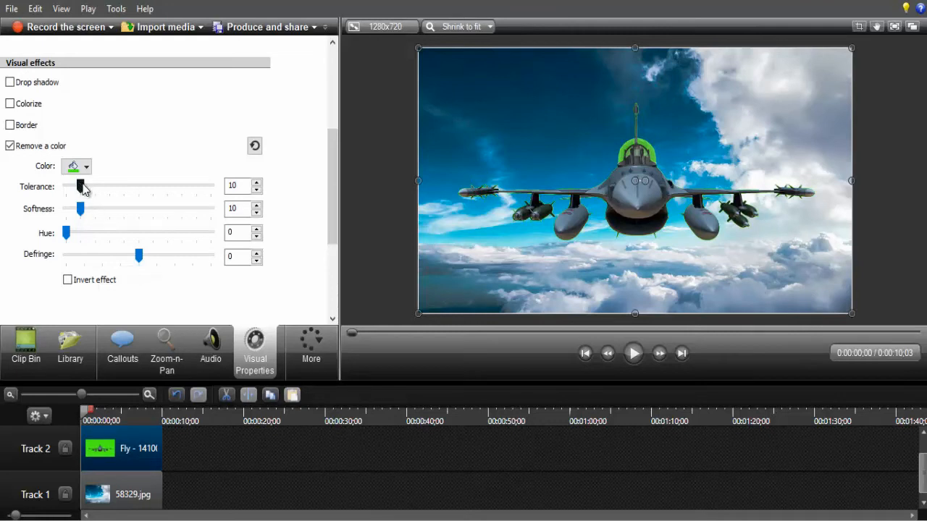
# - Set colour-removal tolerance to 44 and softness to 15 to clear the green fringe around the cockpit
pyautogui.moveTo(79, 186); pyautogui.dragTo(87, 186)
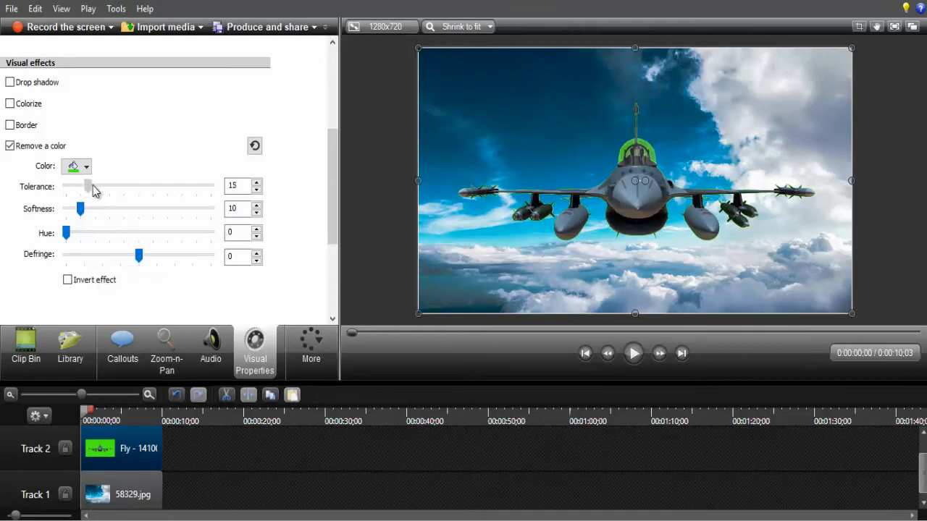
pyautogui.moveTo(87, 186); pyautogui.dragTo(100, 186)
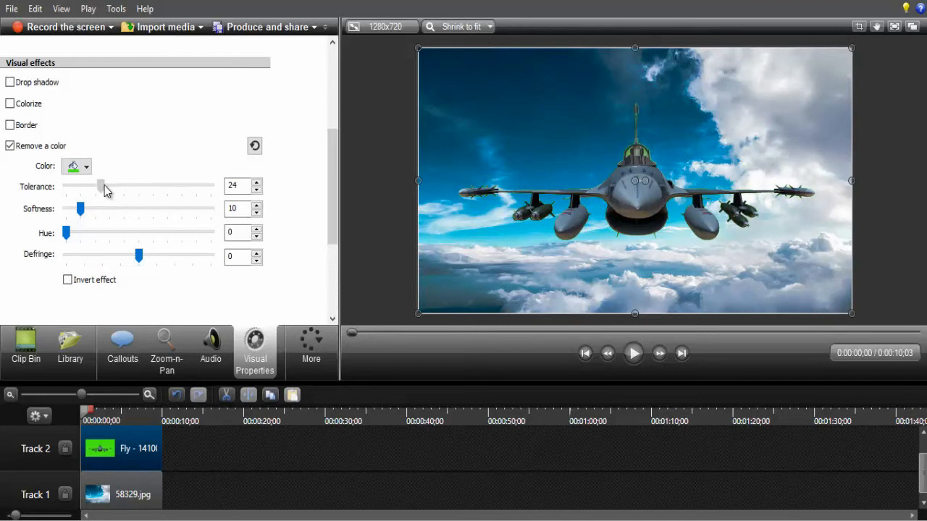
pyautogui.moveTo(100, 185); pyautogui.dragTo(110, 186)
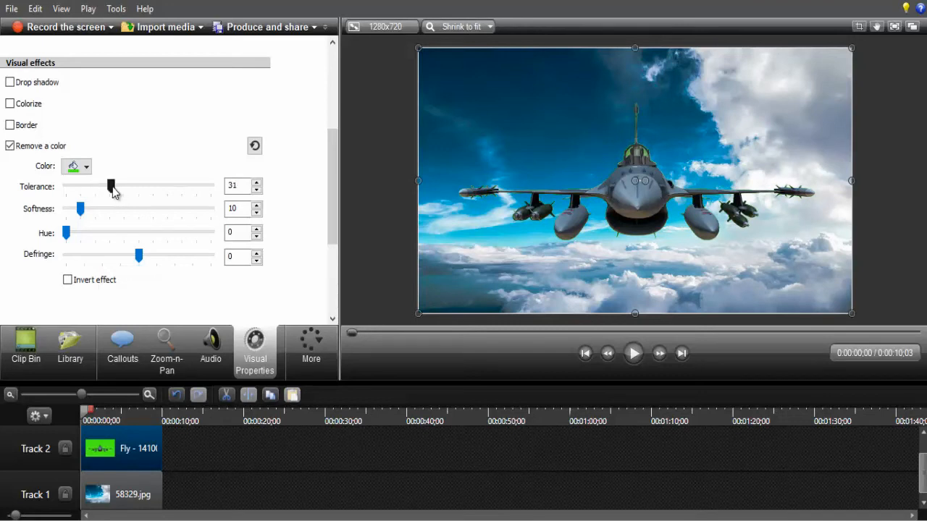
pyautogui.moveTo(79, 209); pyautogui.dragTo(89, 209)
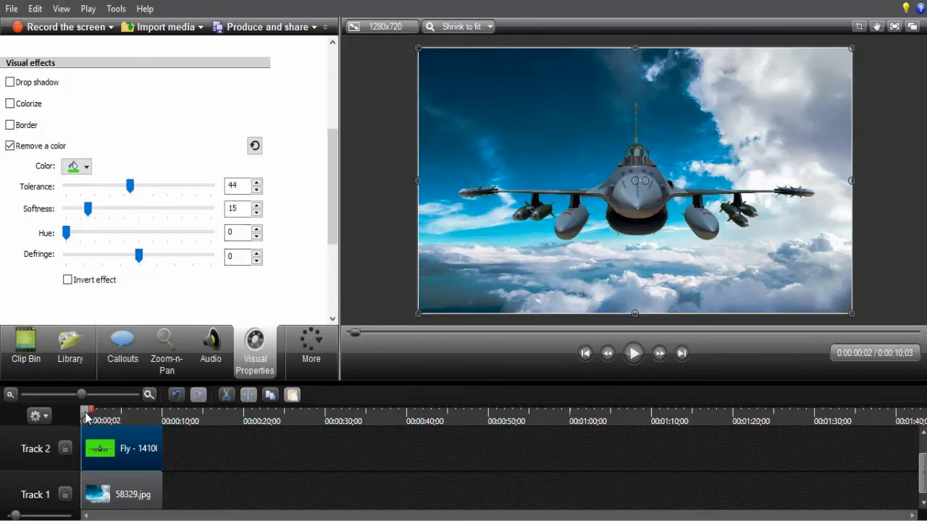
pyautogui.moveTo(81, 420); pyautogui.dragTo(94, 420)
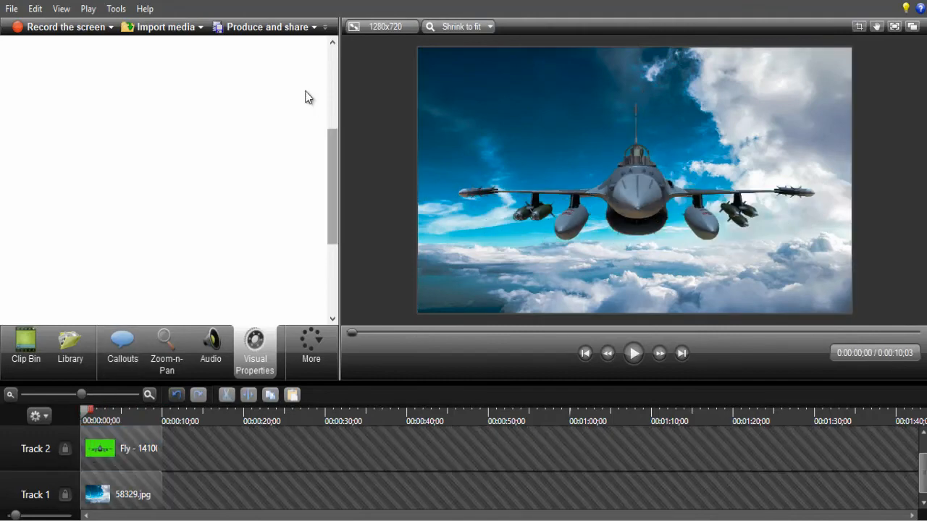
# - Produce the video with the MP4 up to 720p preset, named 'Green Screen Removal Video Tutorial in Camtasia Studio 8.3'
pyautogui.click(266, 27)
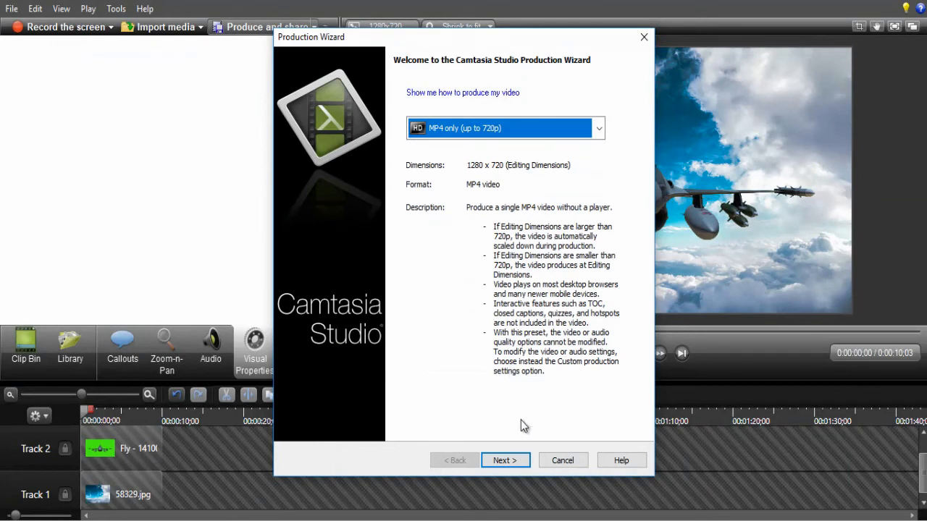
pyautogui.click(504, 461)
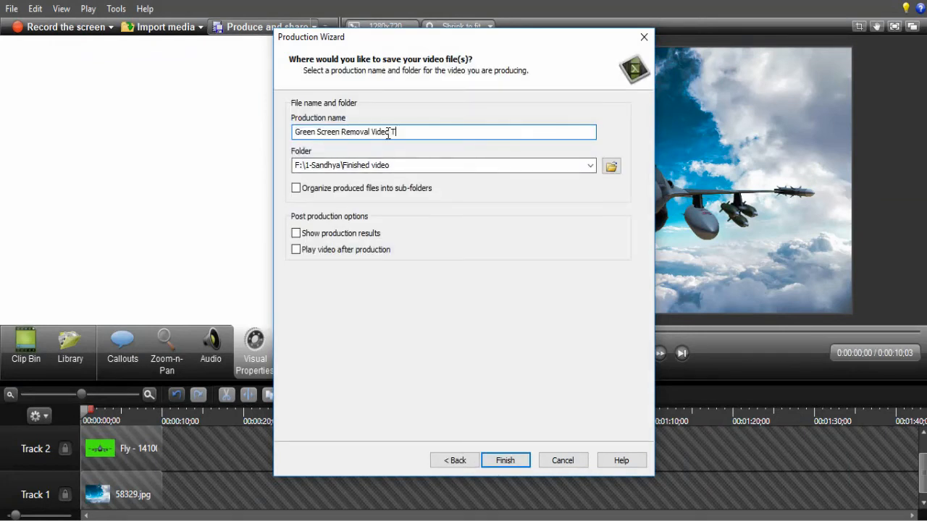
pyautogui.write('Tutorial in Camtasia Studio 8.3')
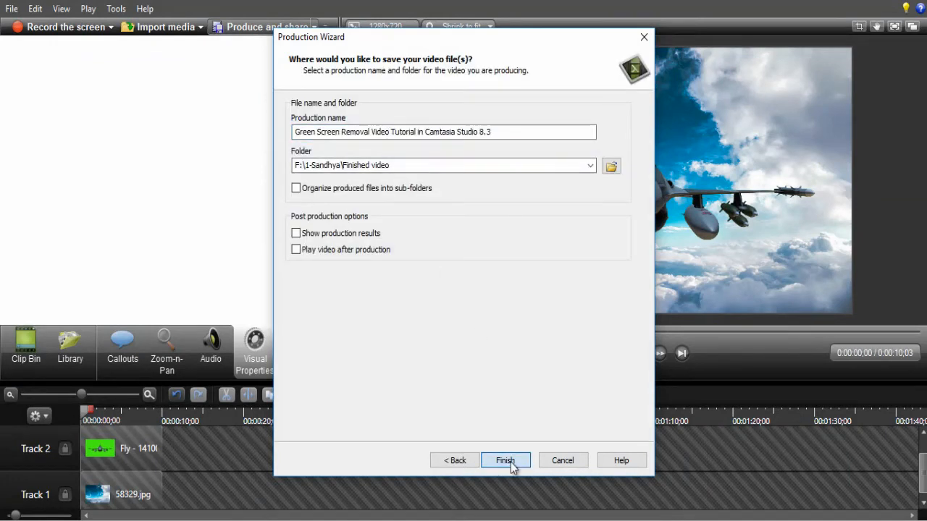
pyautogui.click(504, 460)
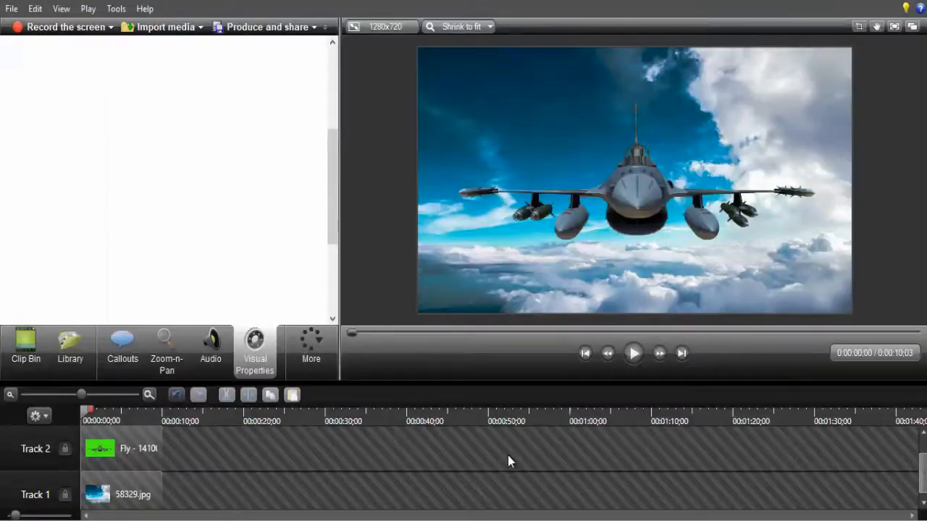